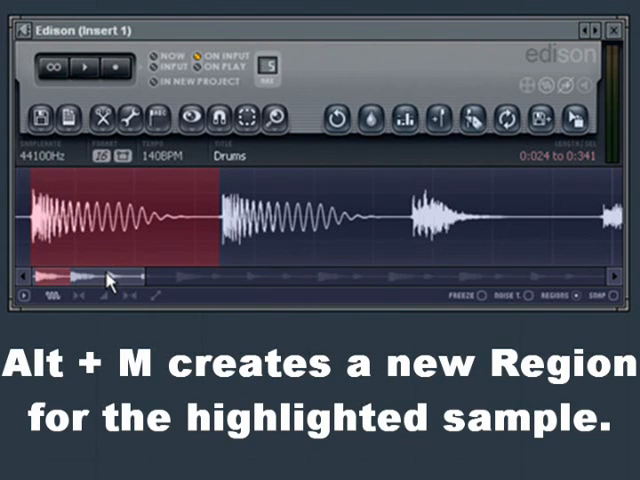
- Create a region from the selected first drum hit and name it 'kick'
key(alt+m)
text(ki)
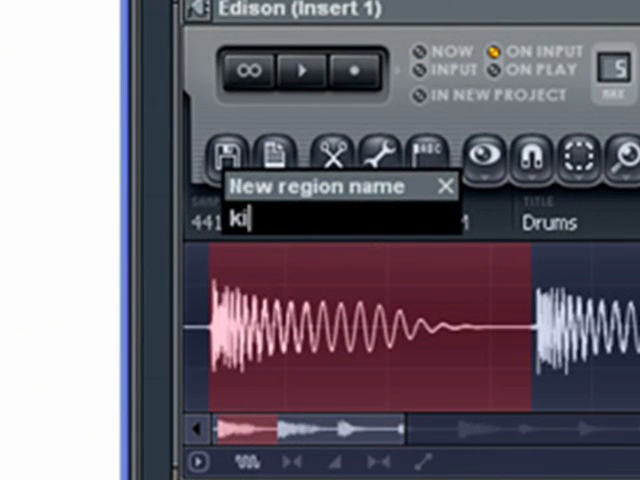
text(ck)
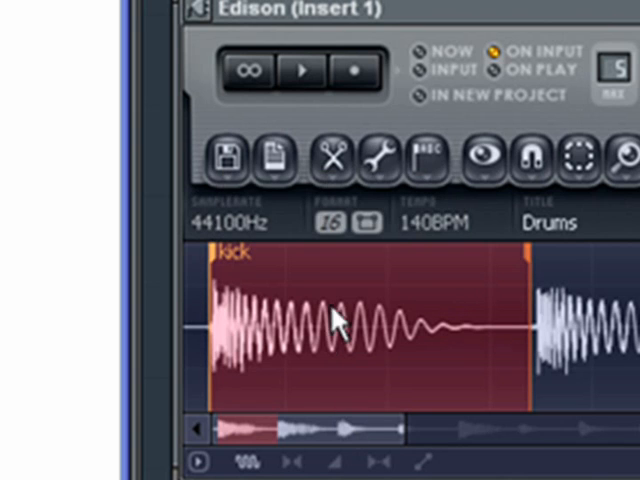
mouse_move(432, 378)
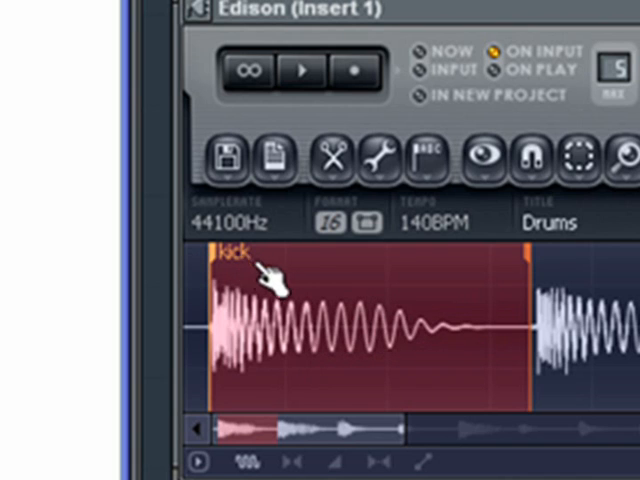
mouse_move(544, 290)
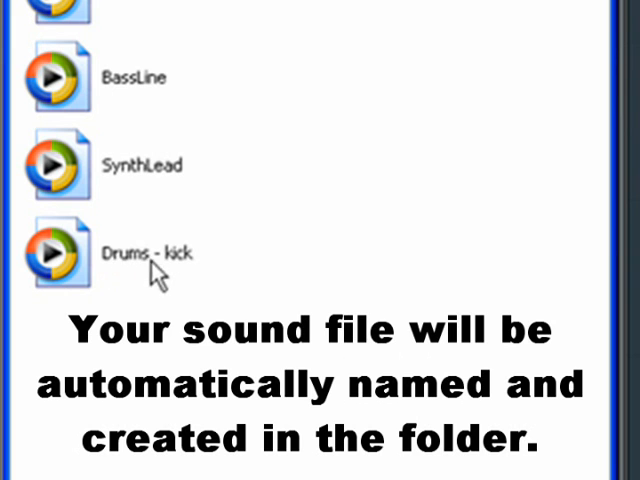
mouse_move(178, 288)
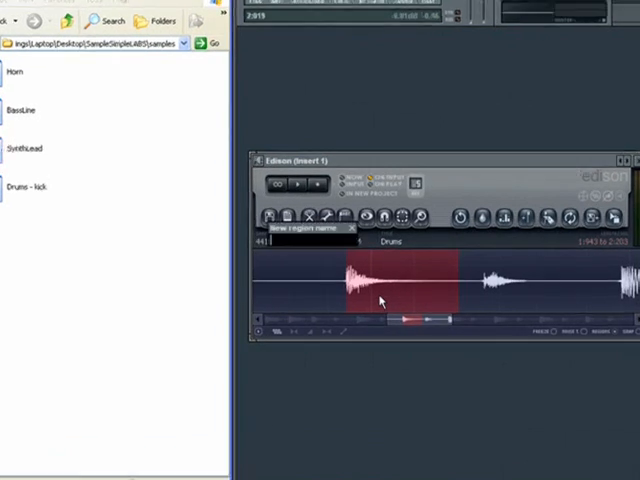
- Create a region from the selected snare hit and name it 'snare'
text(snare)
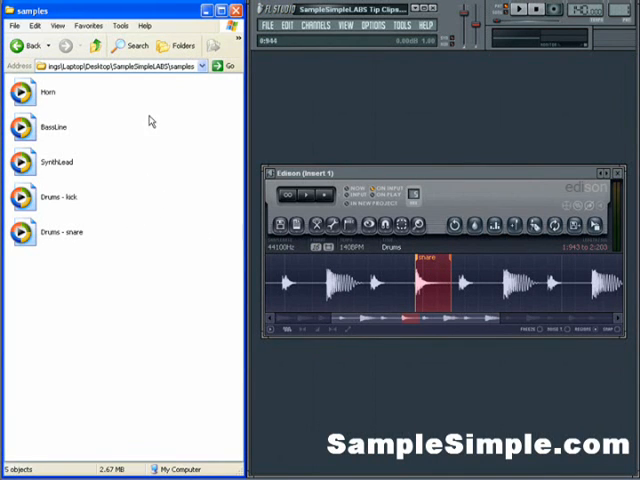
mouse_move(200, 170)
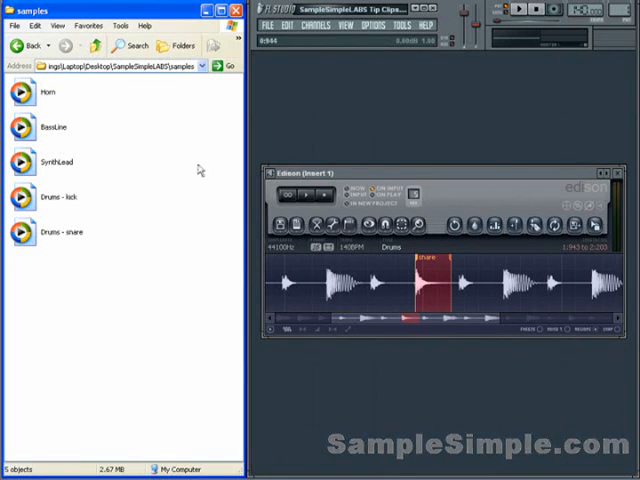